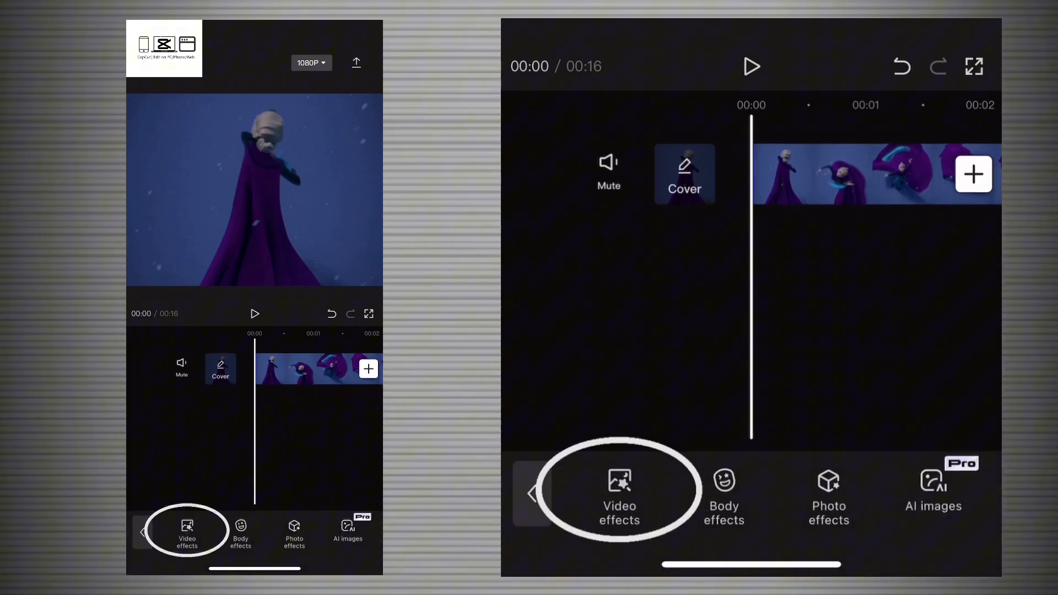
# Step: Add the DV texture and FPS Lag video effects to the clip
pyautogui.click(619, 493)
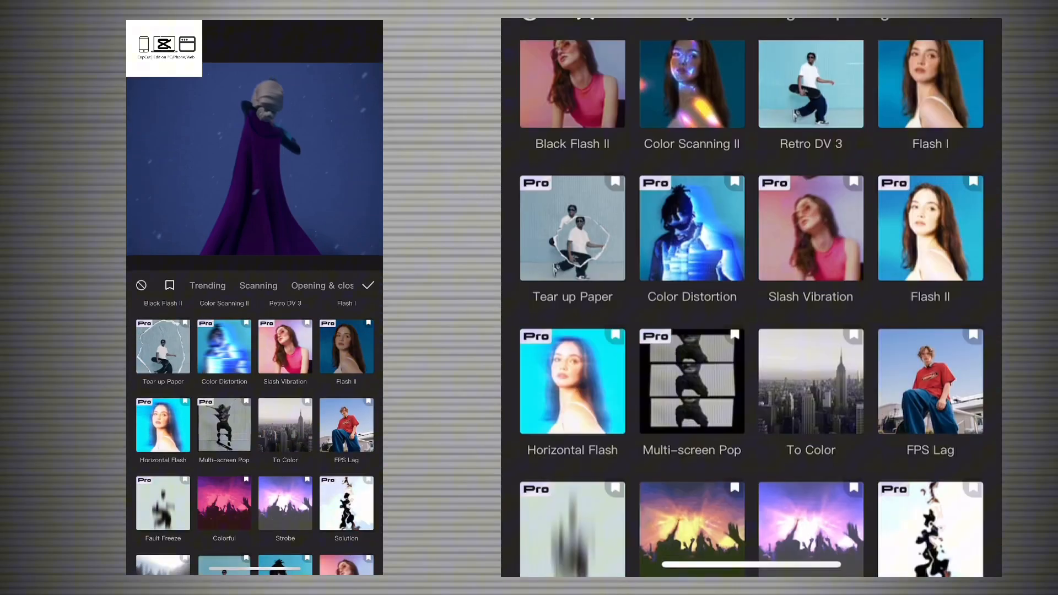
pyautogui.scroll(-3)
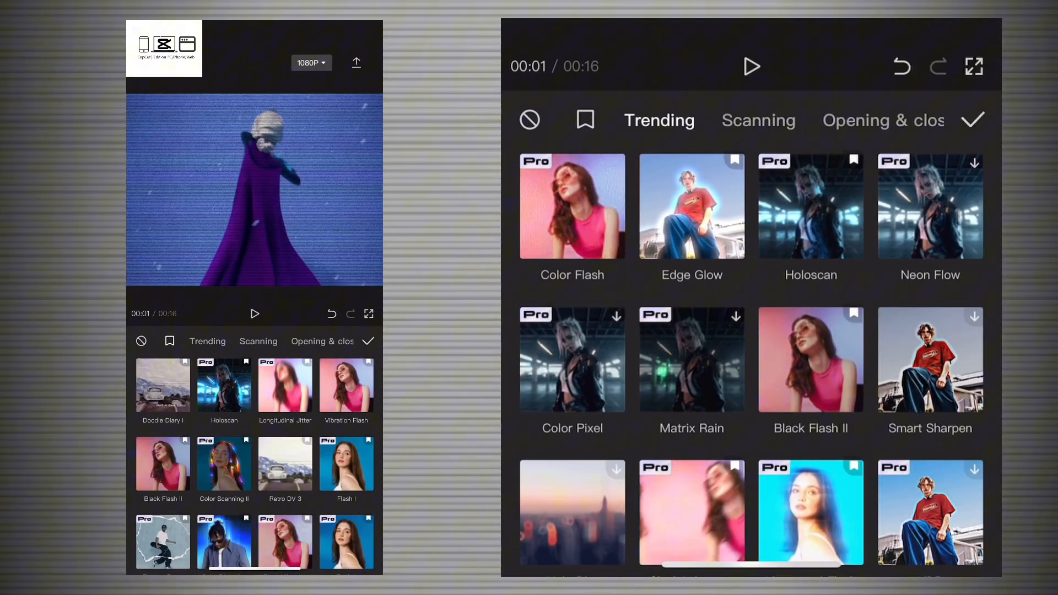
pyautogui.scroll(-3)
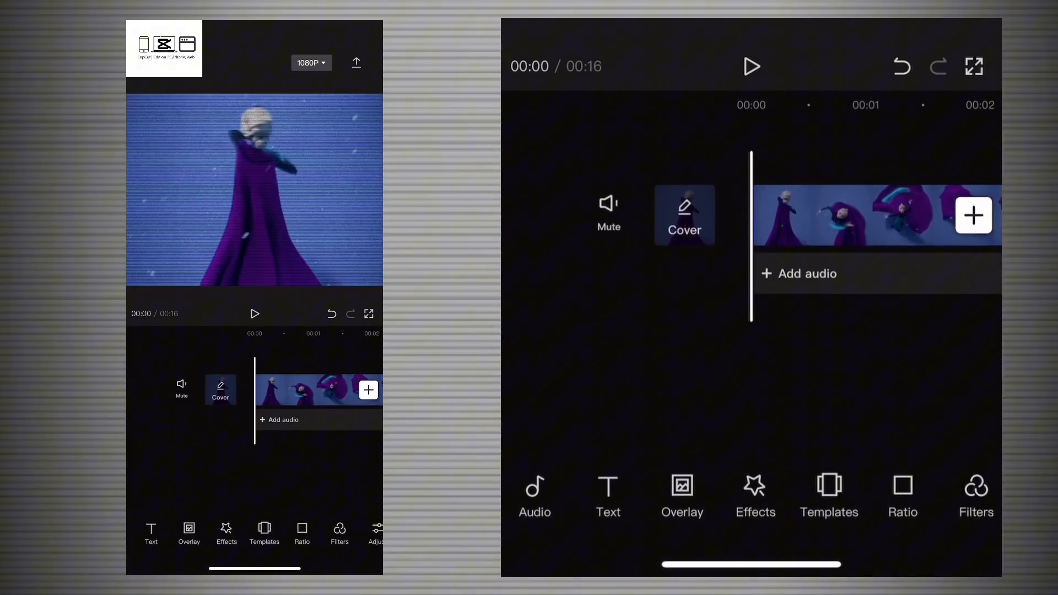
# Step: Apply the BW 3 filter at strength 26 and set FPS Lag speed to 24
pyautogui.click(976, 496)
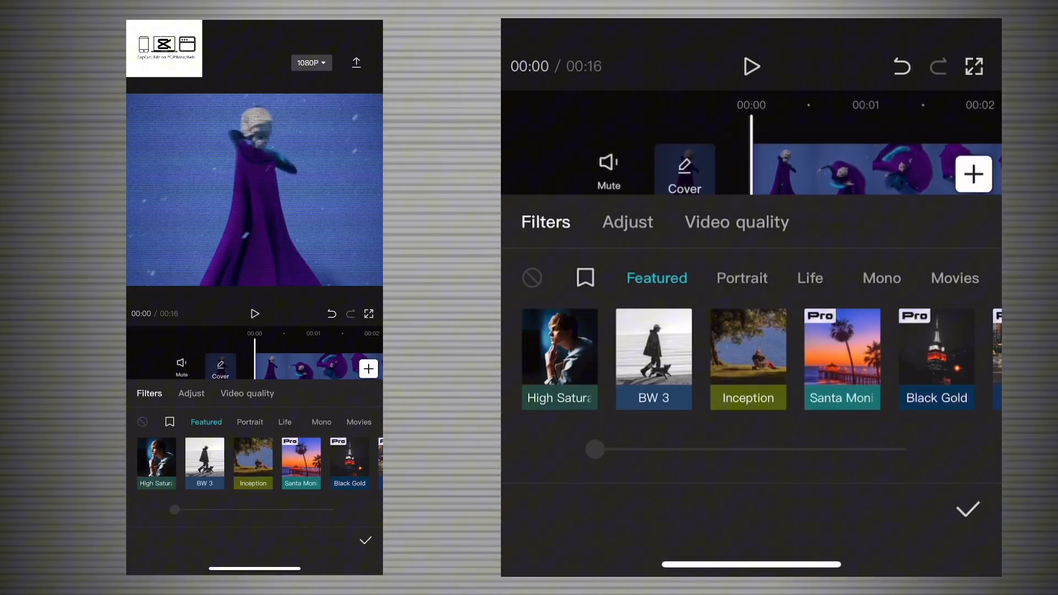
pyautogui.click(653, 358)
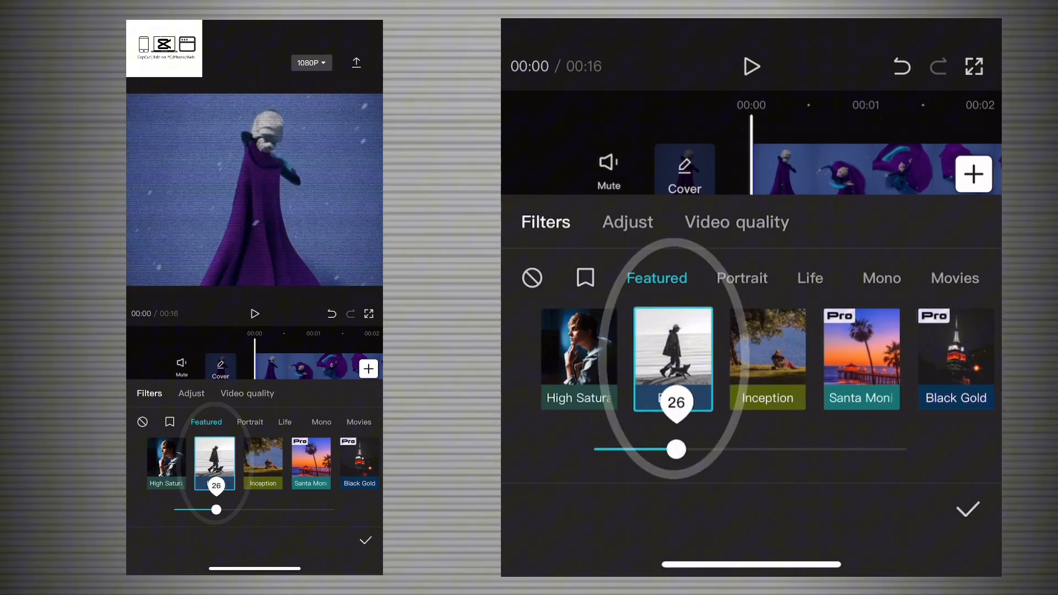
pyautogui.click(364, 540)
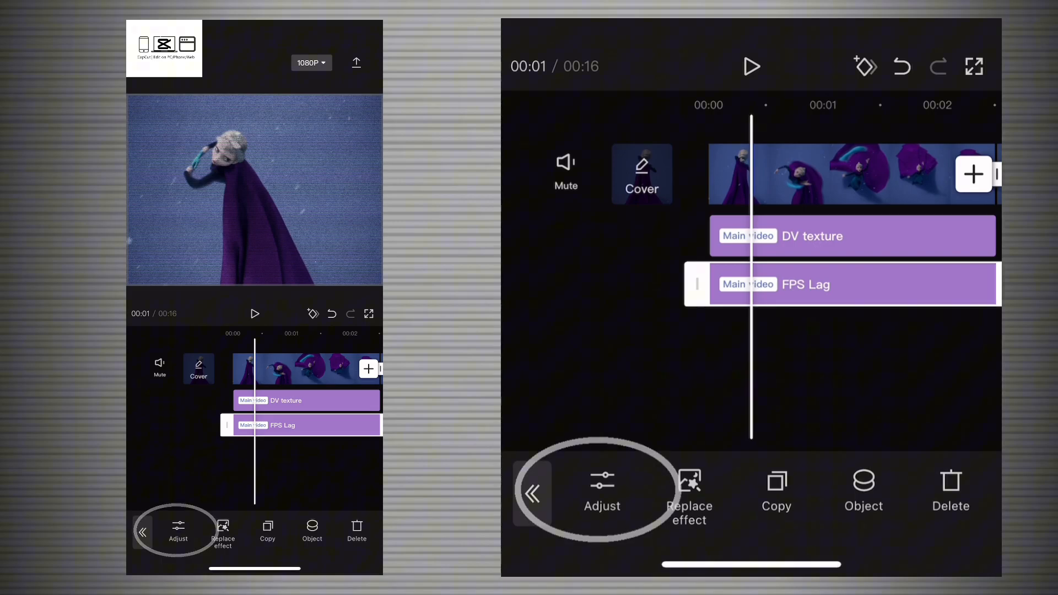
pyautogui.click(601, 498)
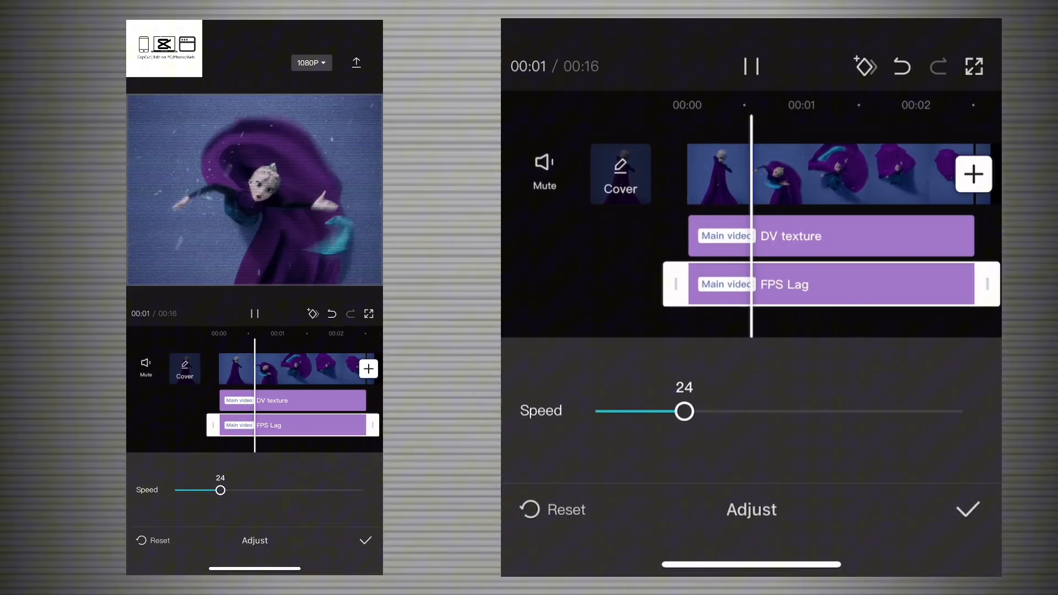